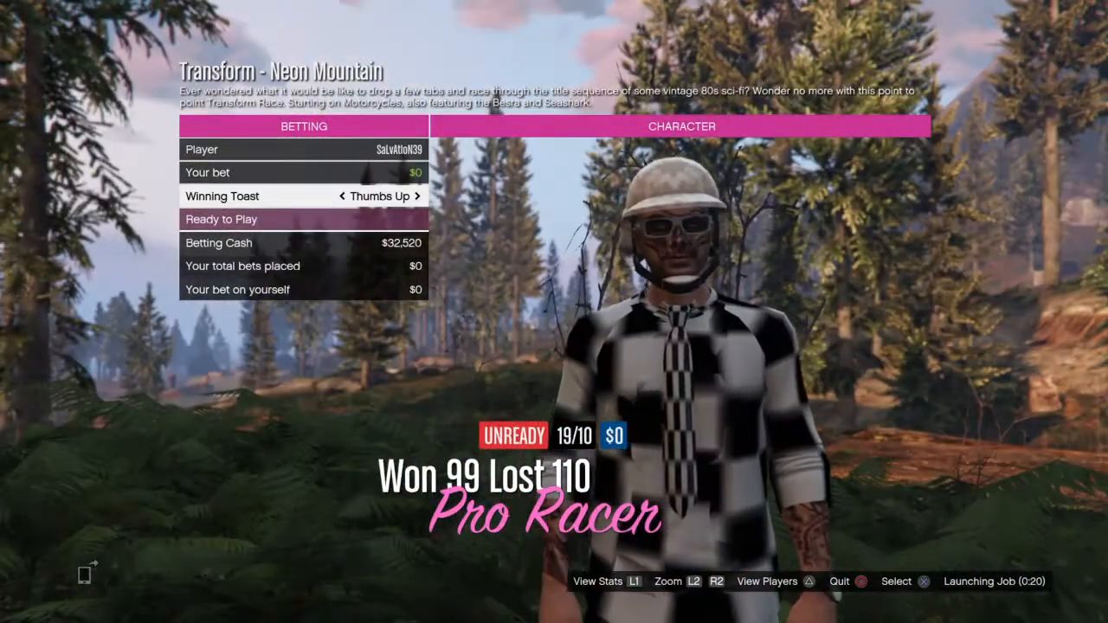
# Cycle the Player option to the next lobby racer to view their bet details
pyautogui.click(416, 149)
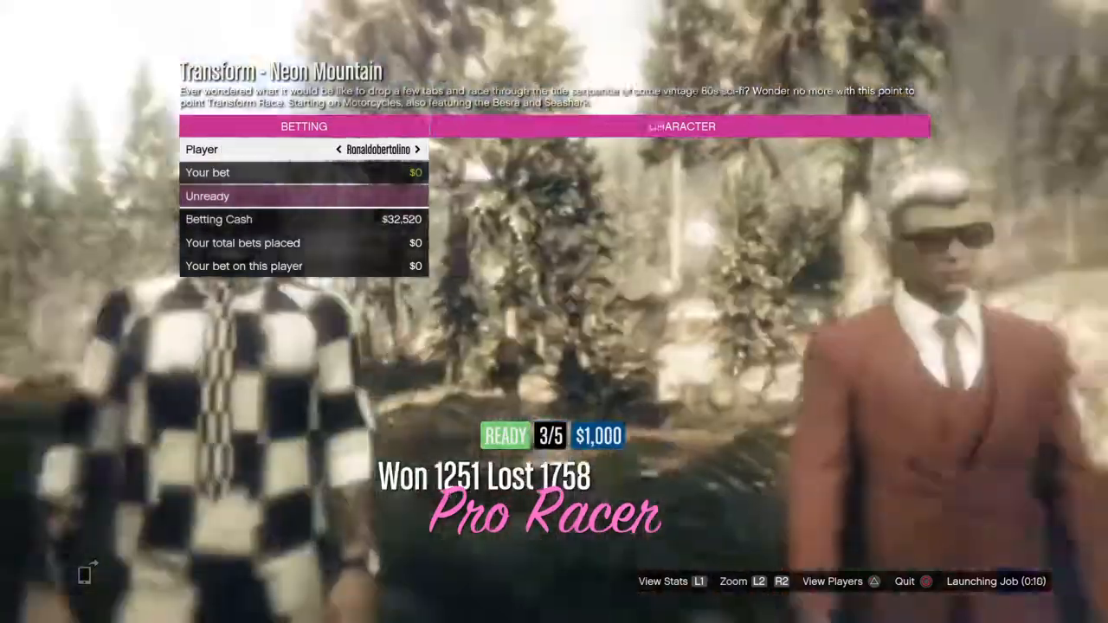